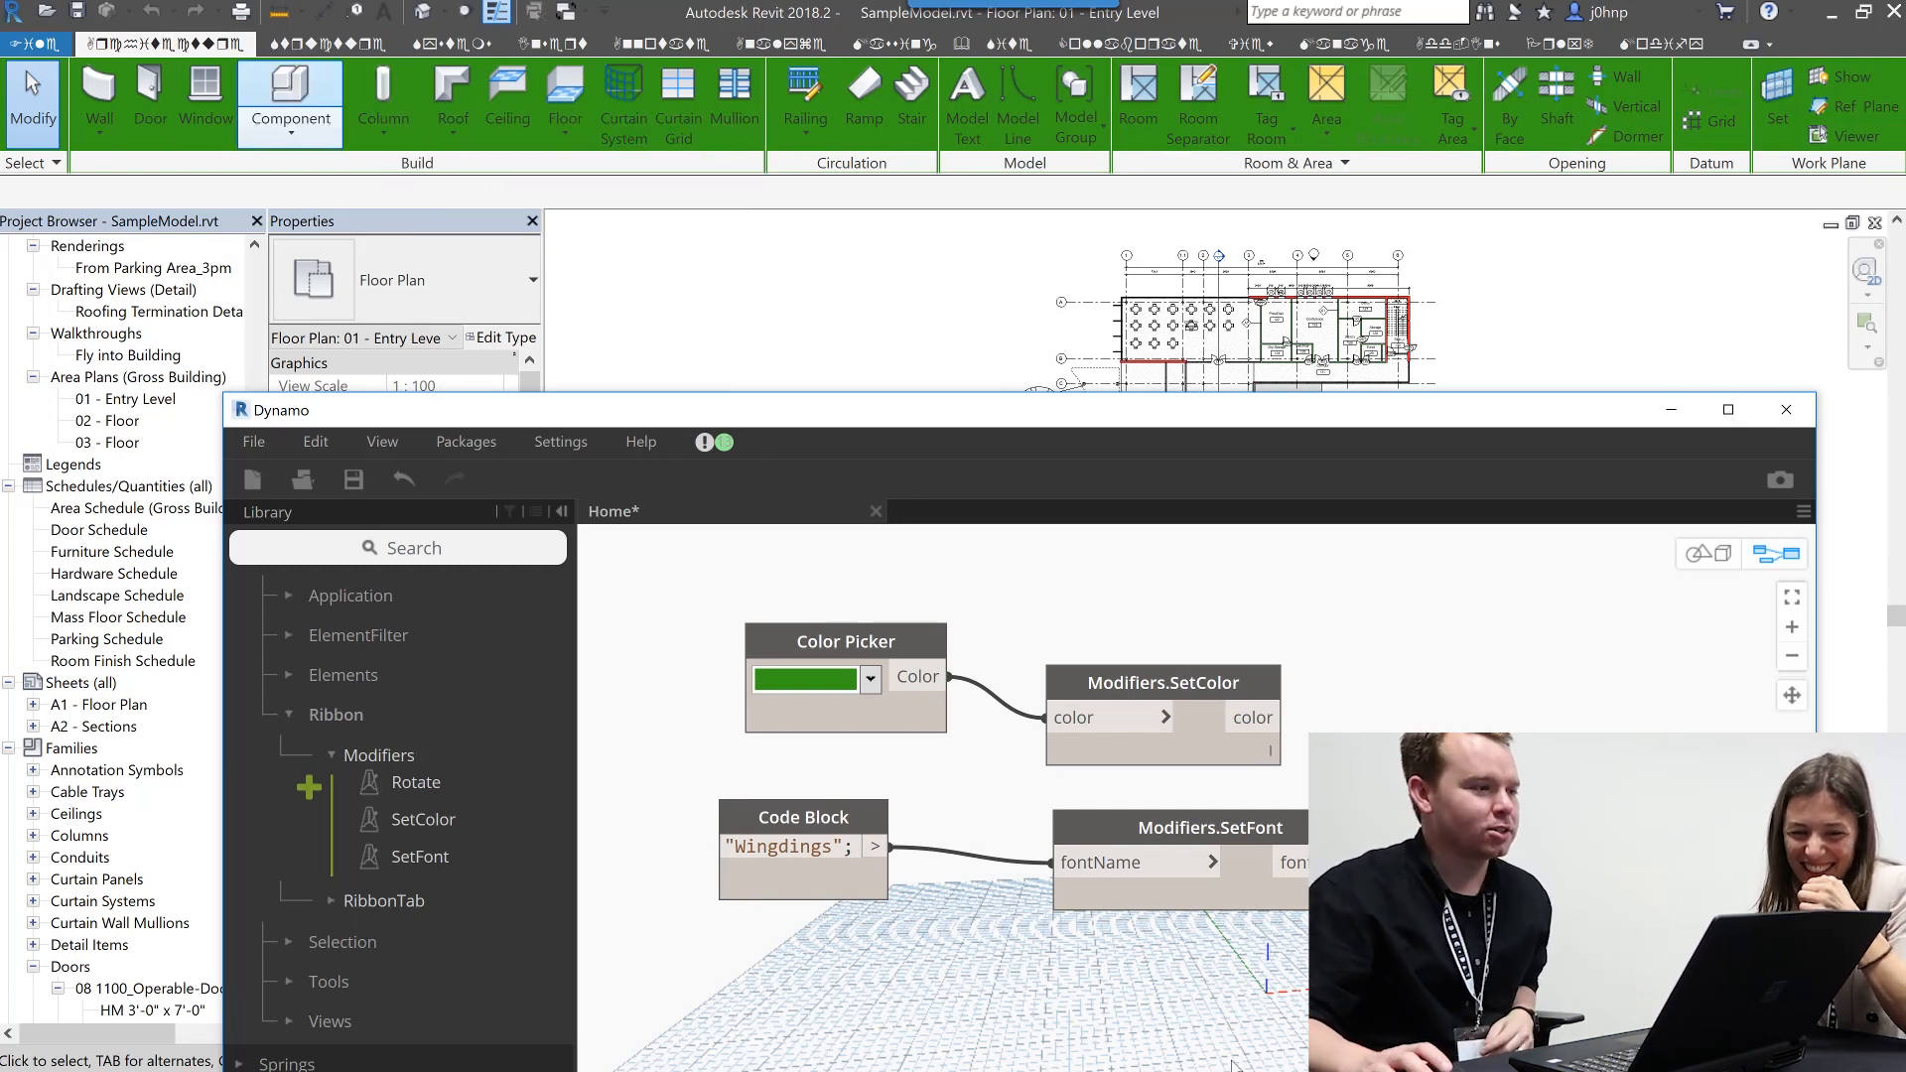
double_click(797, 845)
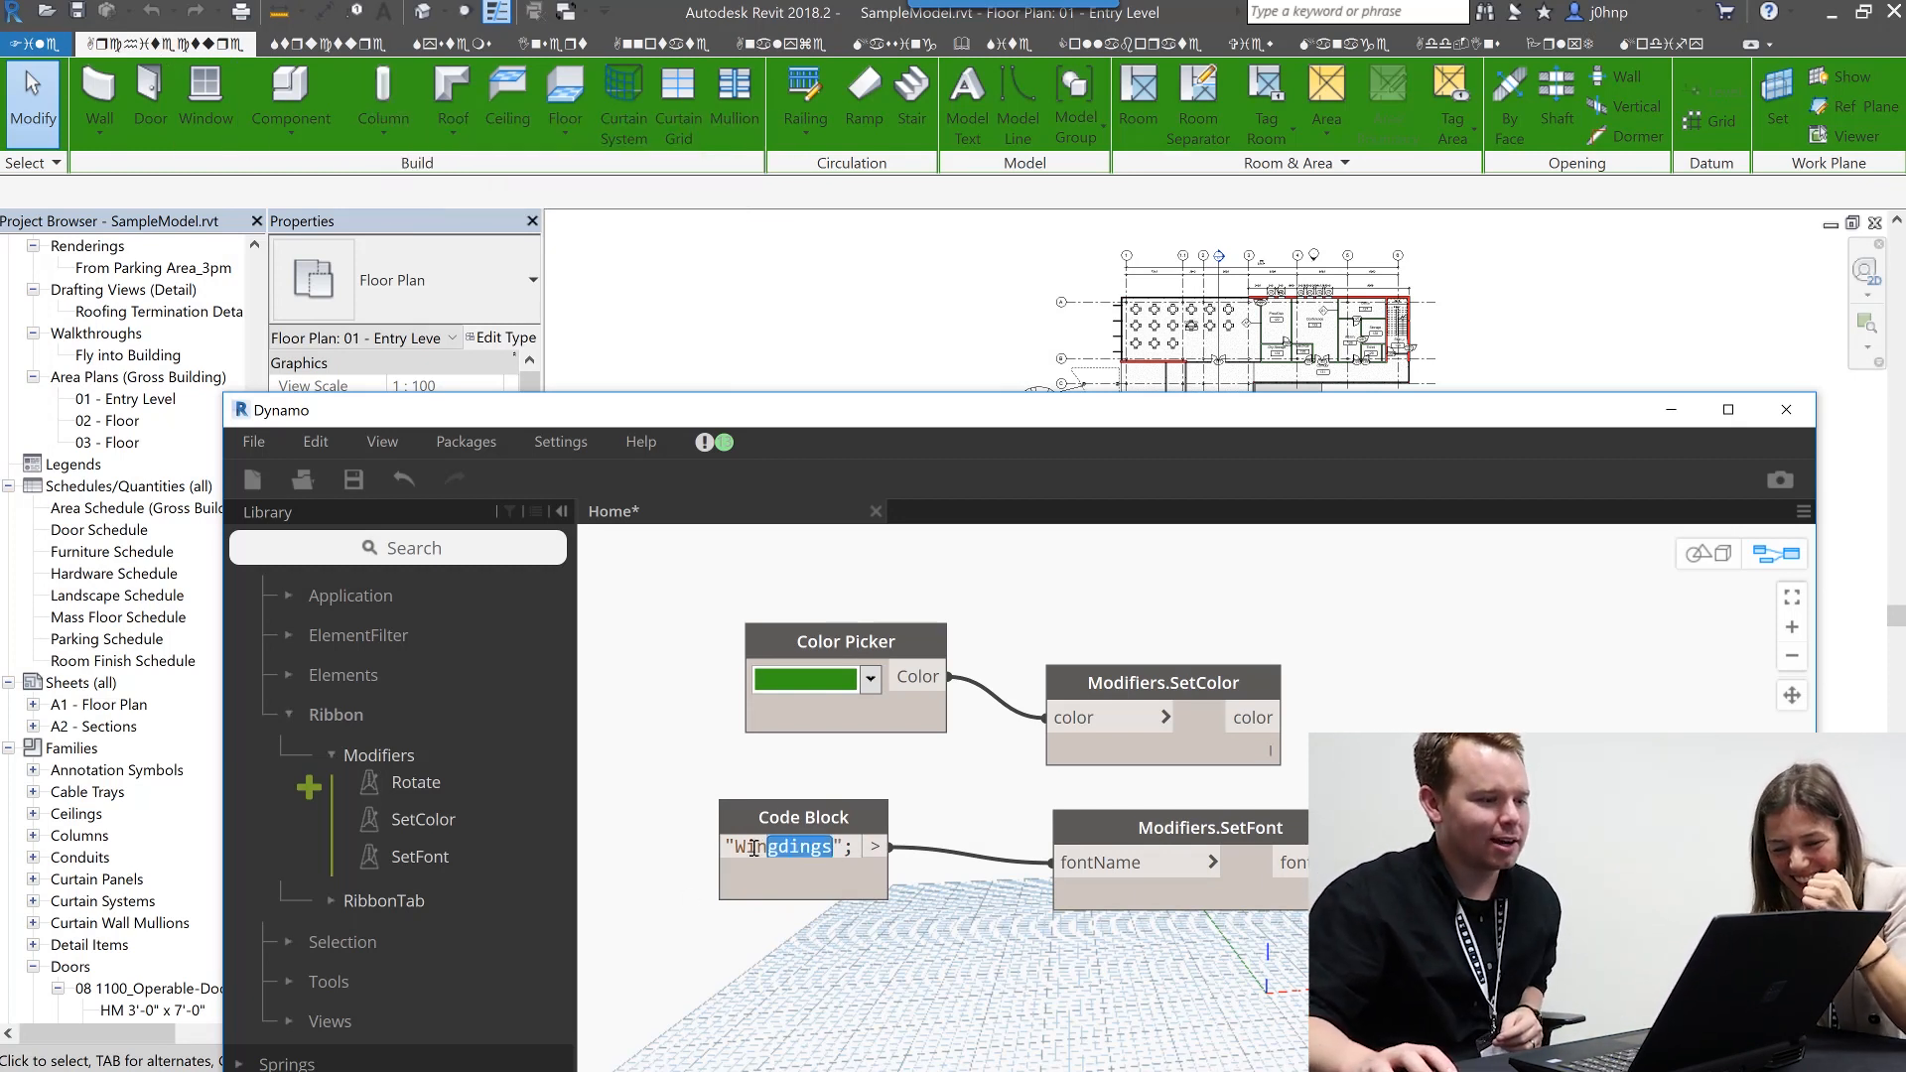